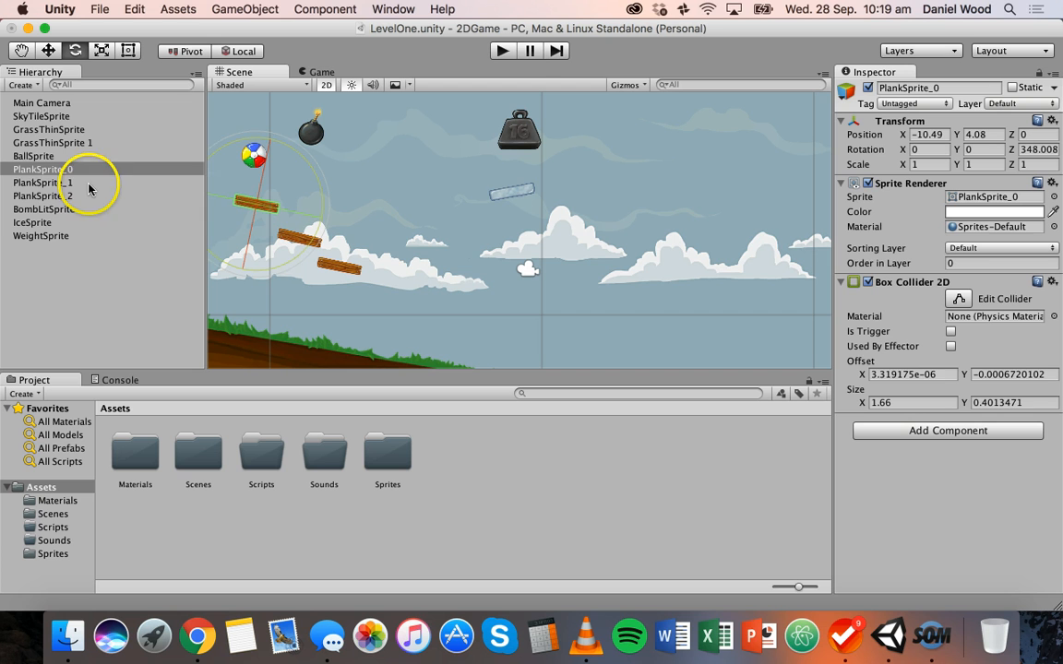
Drag PlankSprite from Assets/Sprites into the scene and rotate it nearly level below the tilted planks
click(42, 195)
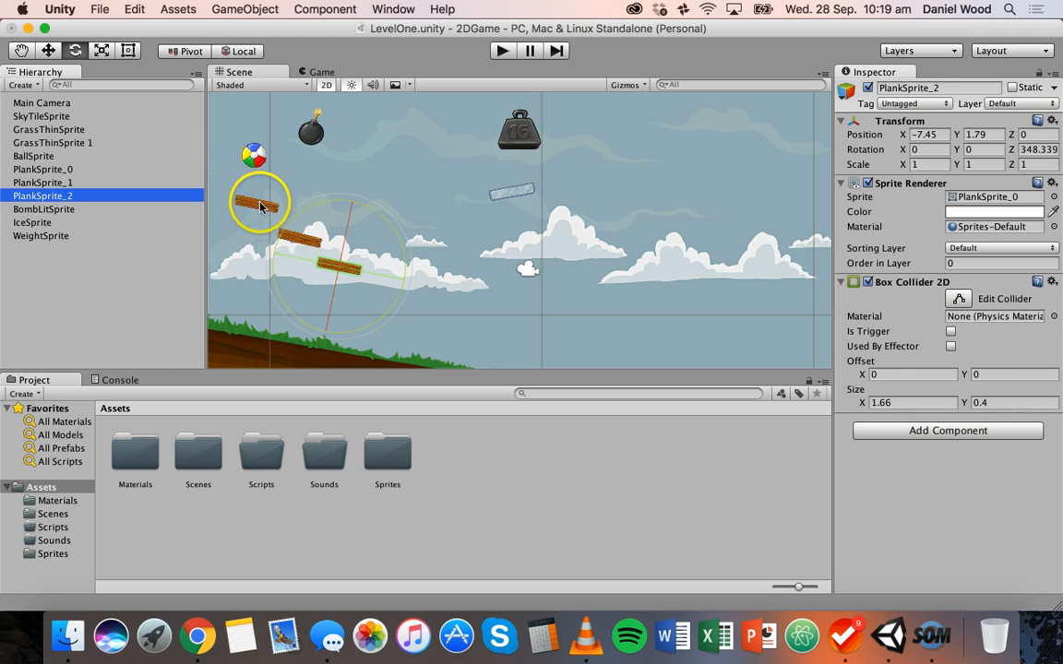
click(342, 267)
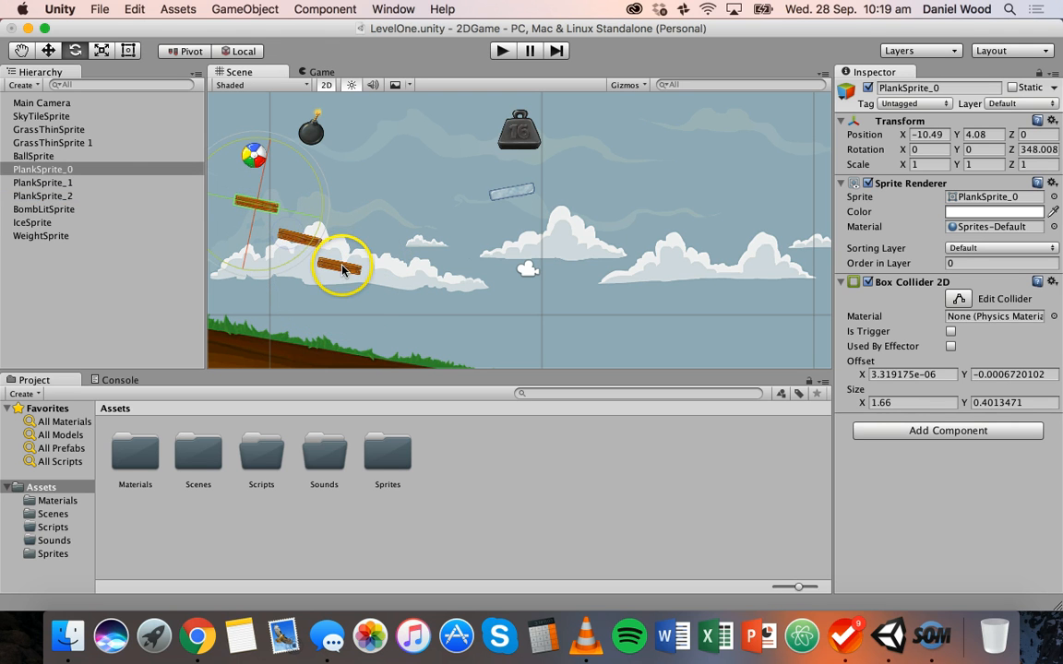
click(342, 267)
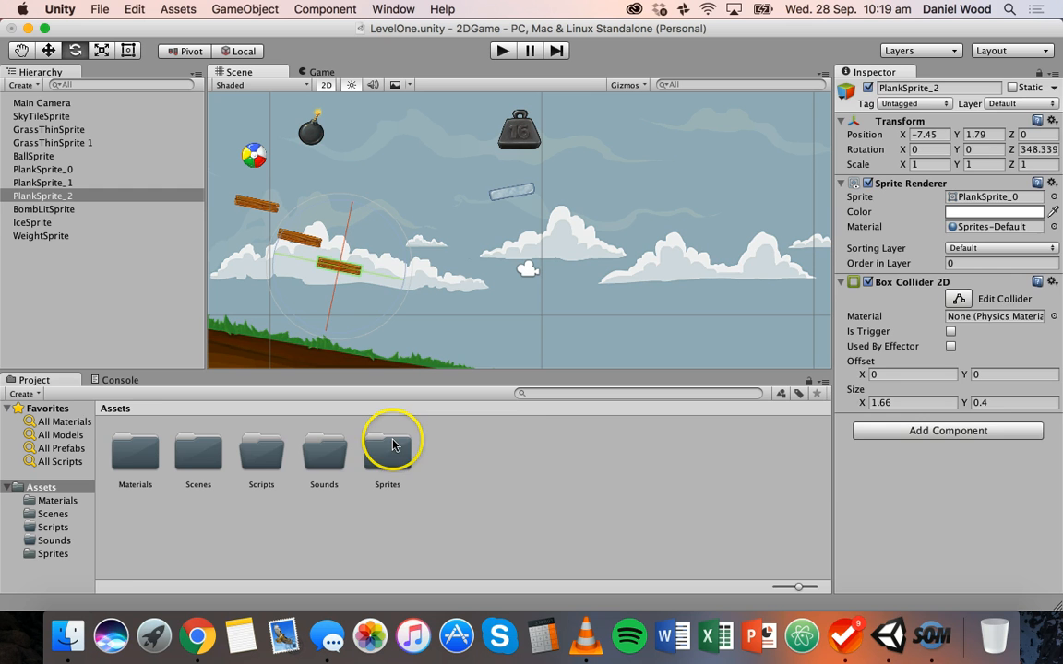
double_click(388, 452)
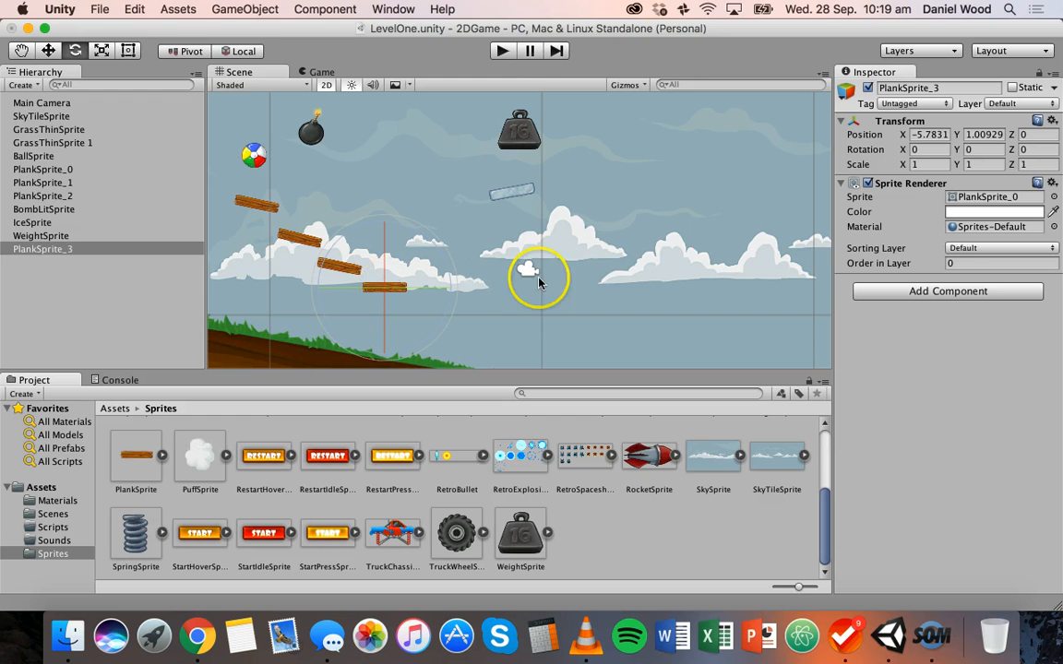
mouse_move(973, 296)
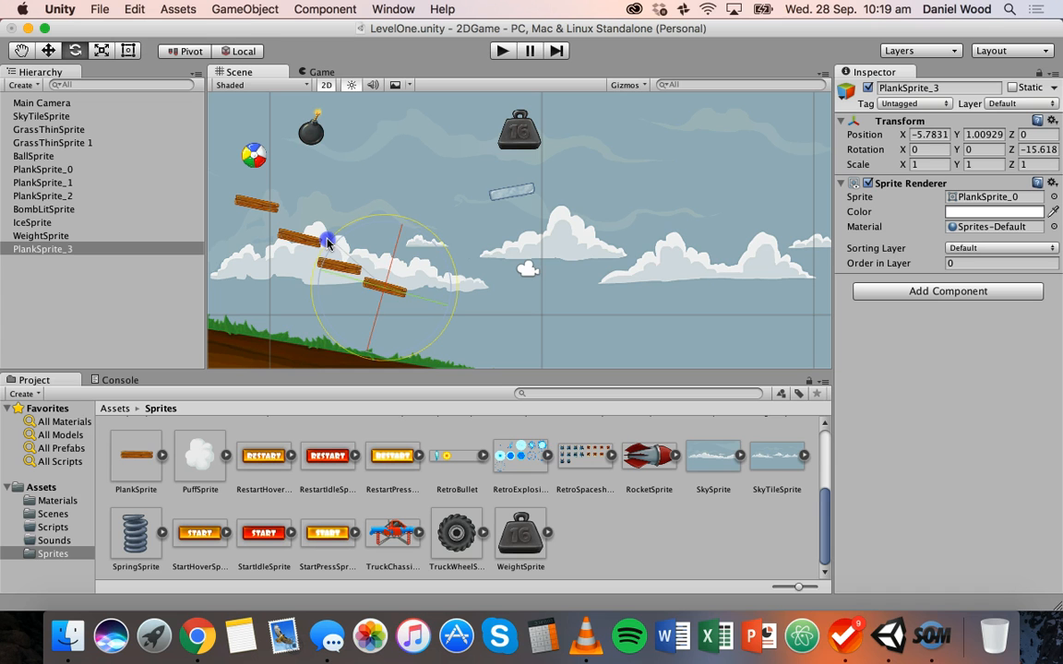
drag(328, 242, 312, 277)
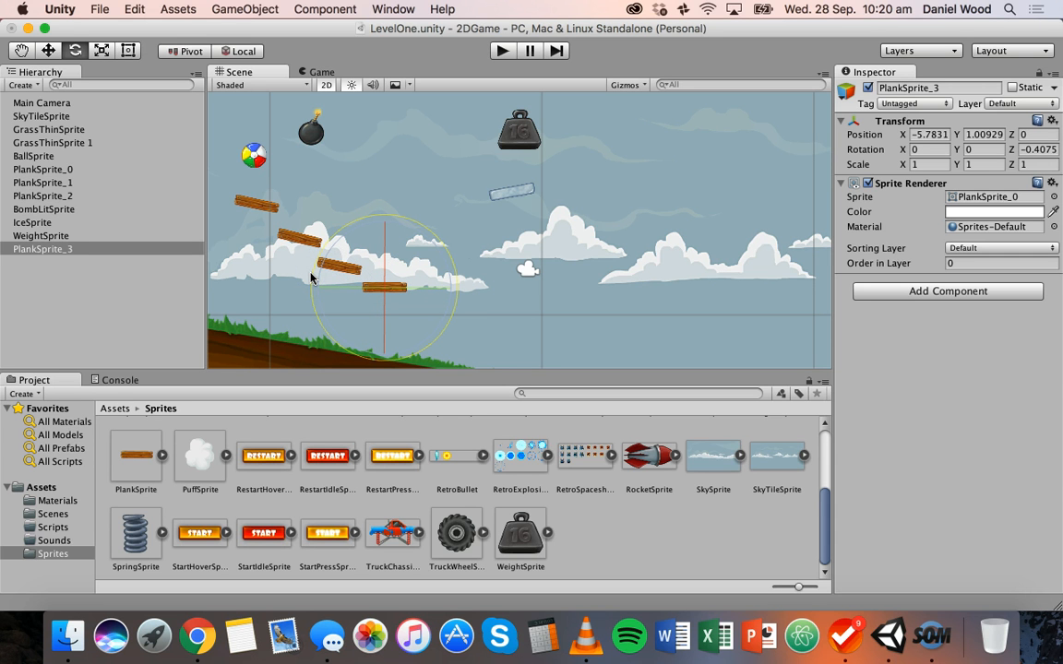
click(48, 50)
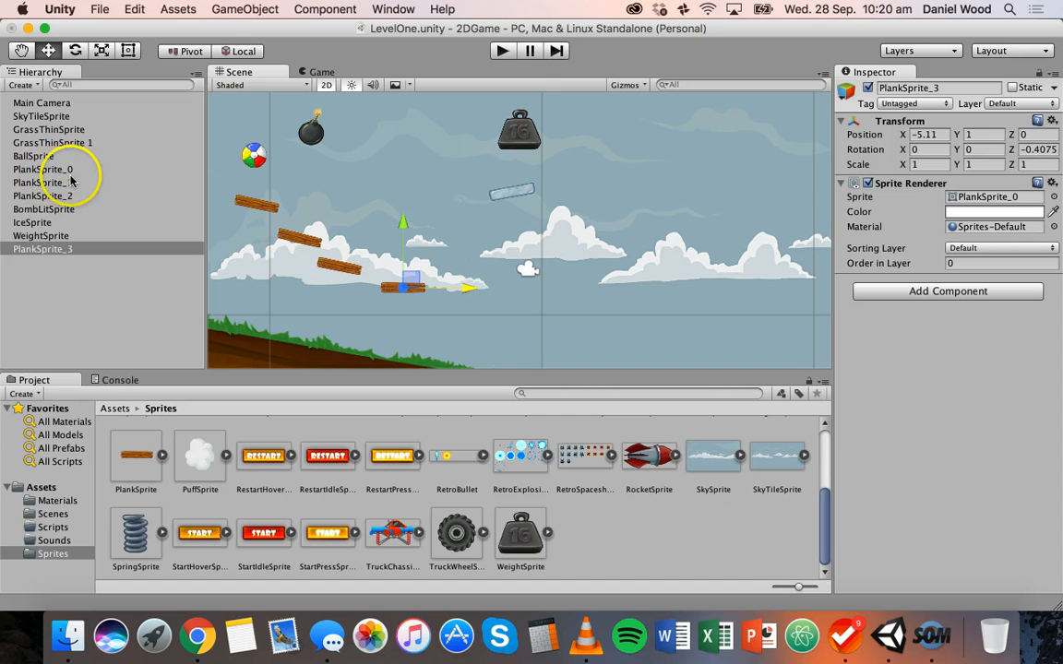
mouse_move(81, 176)
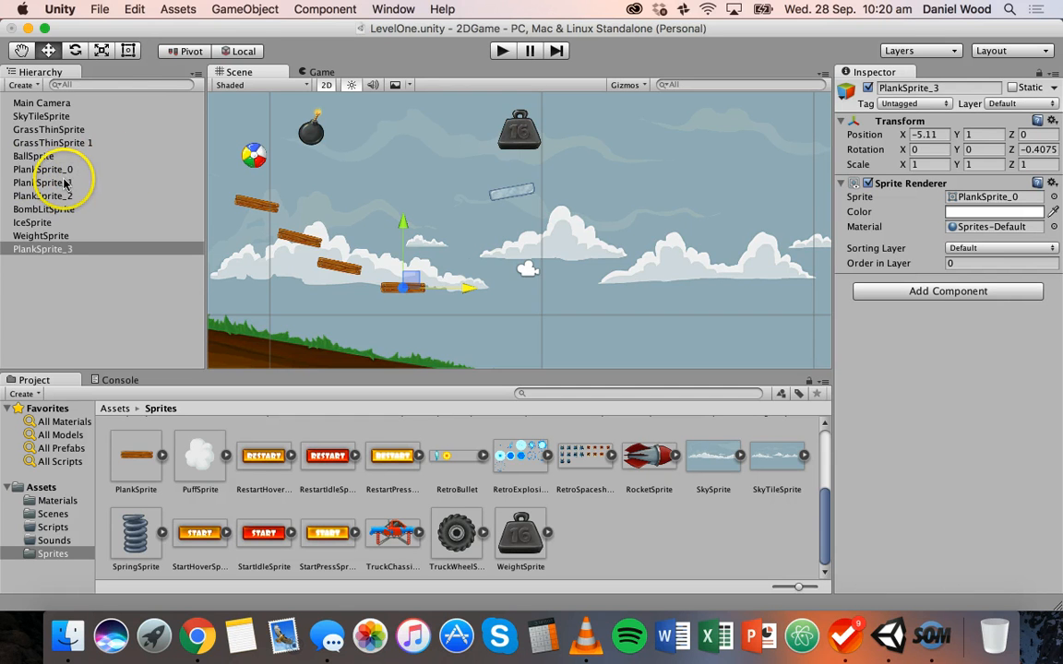
mouse_move(359, 177)
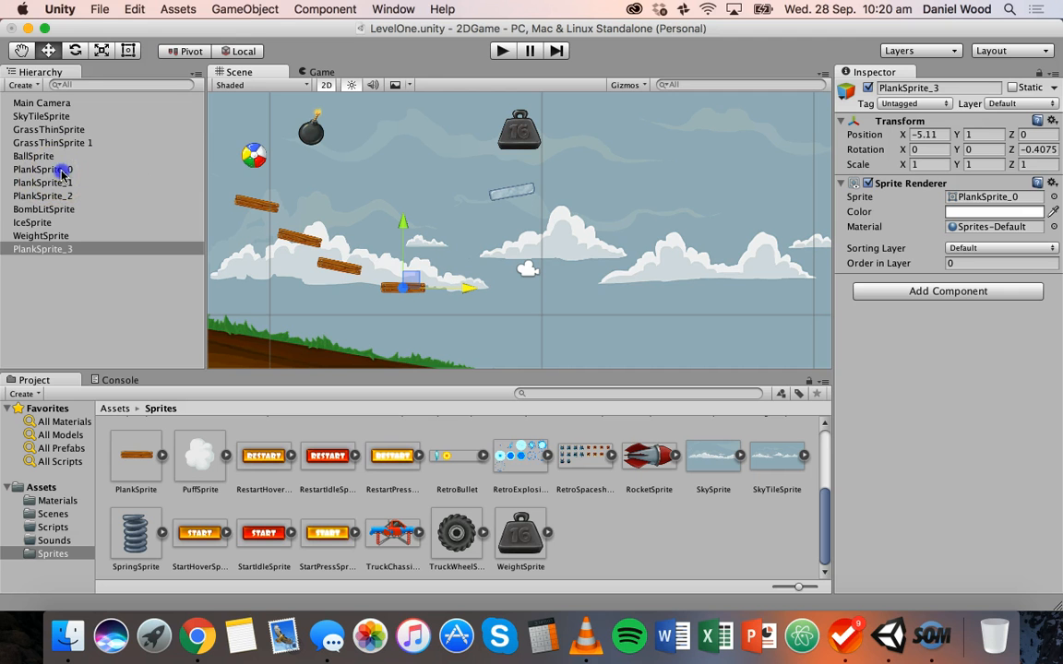
Multi-select PlankSprite_1, _2 and _3 in the Hierarchy and delete them
click(42, 169)
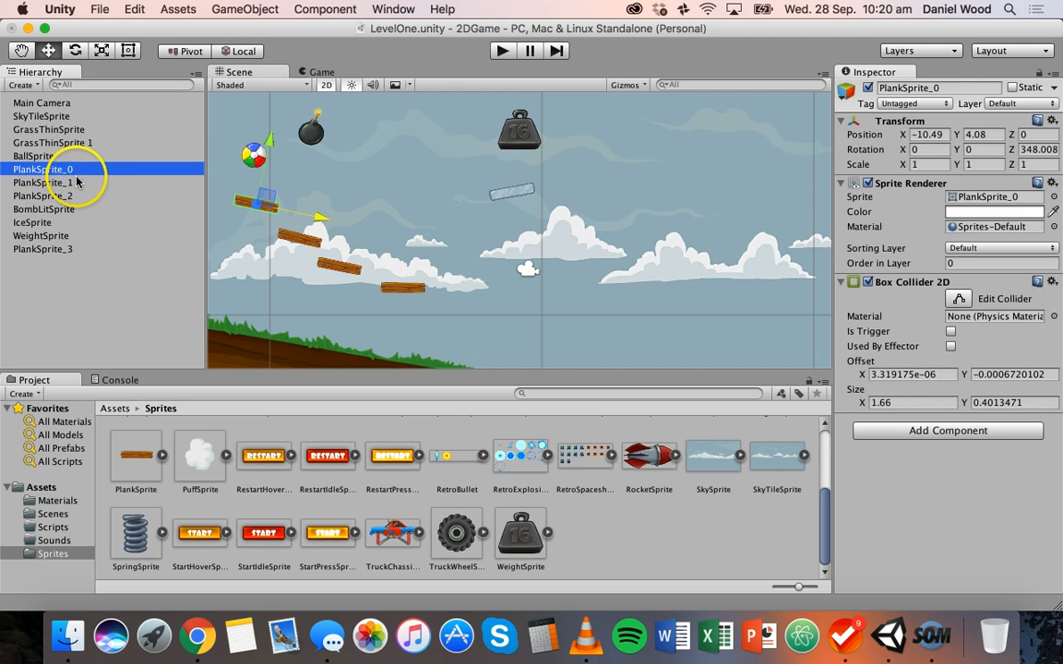
click(43, 182)
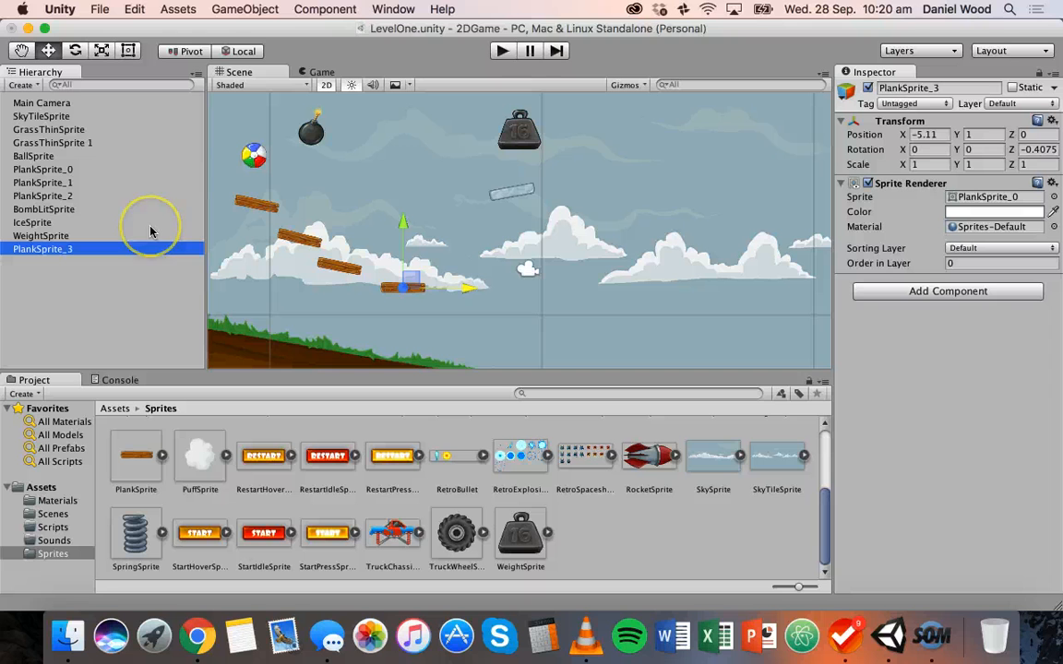
mouse_move(151, 231)
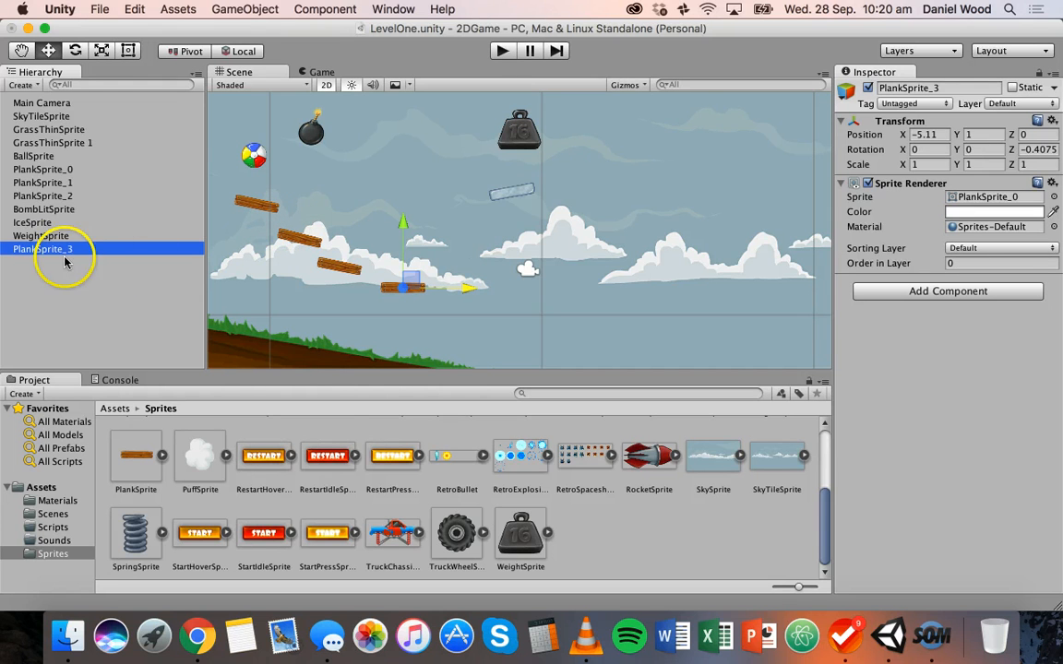
mouse_move(54, 197)
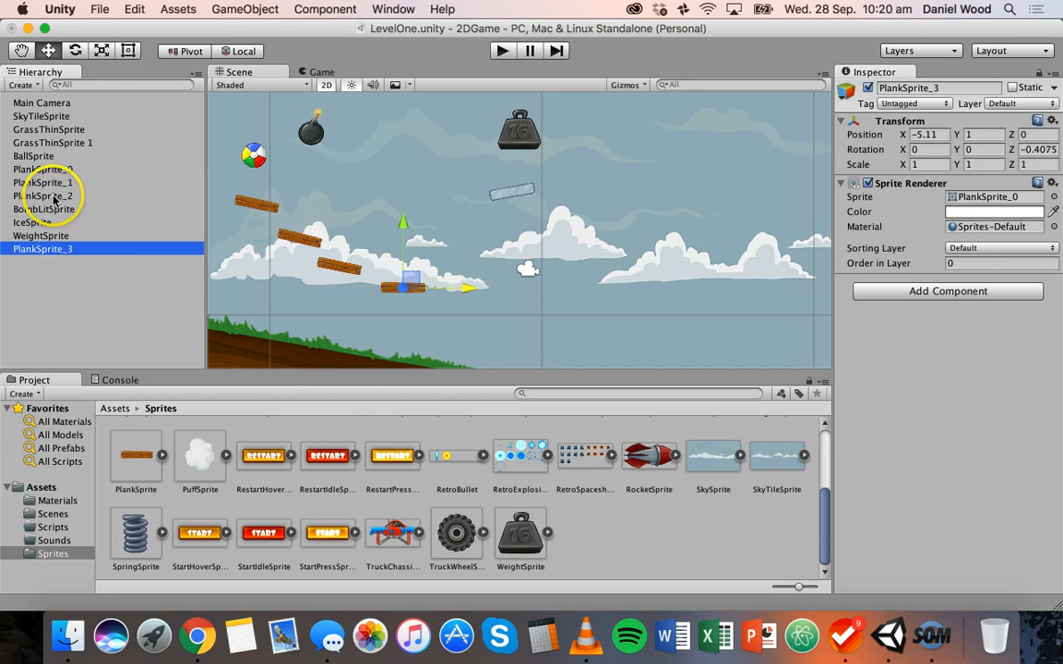
click(45, 196)
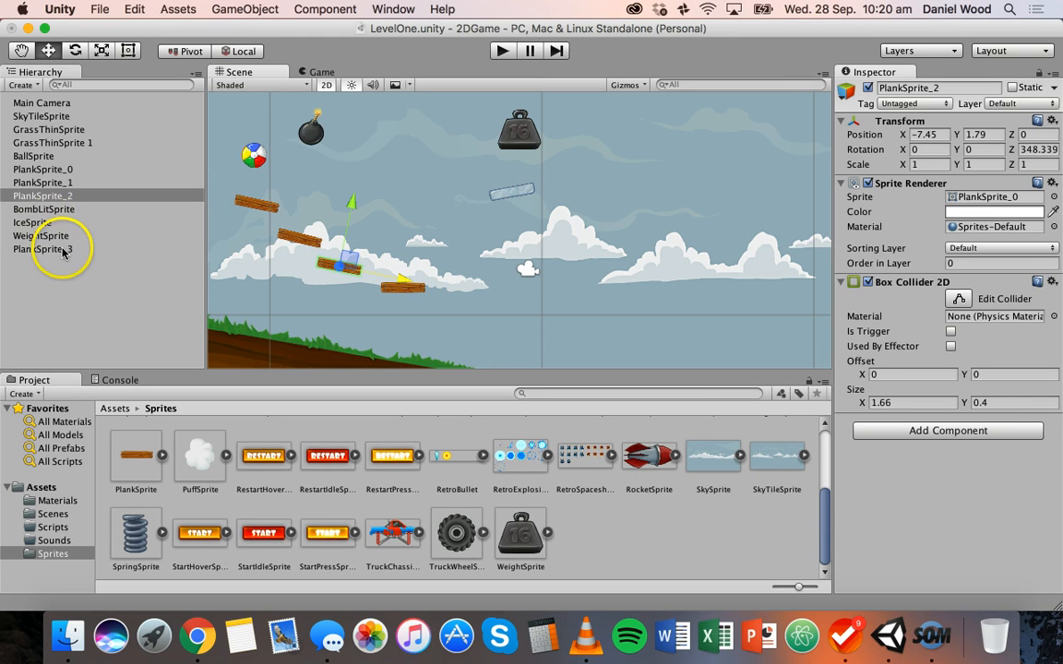
click(43, 250)
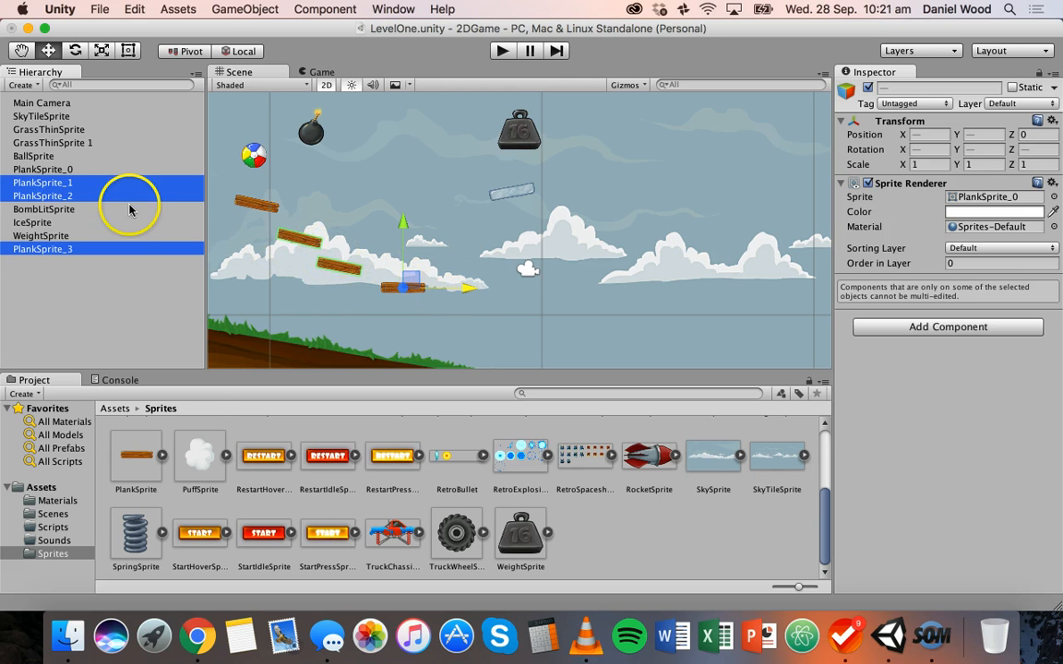
right_click(130, 208)
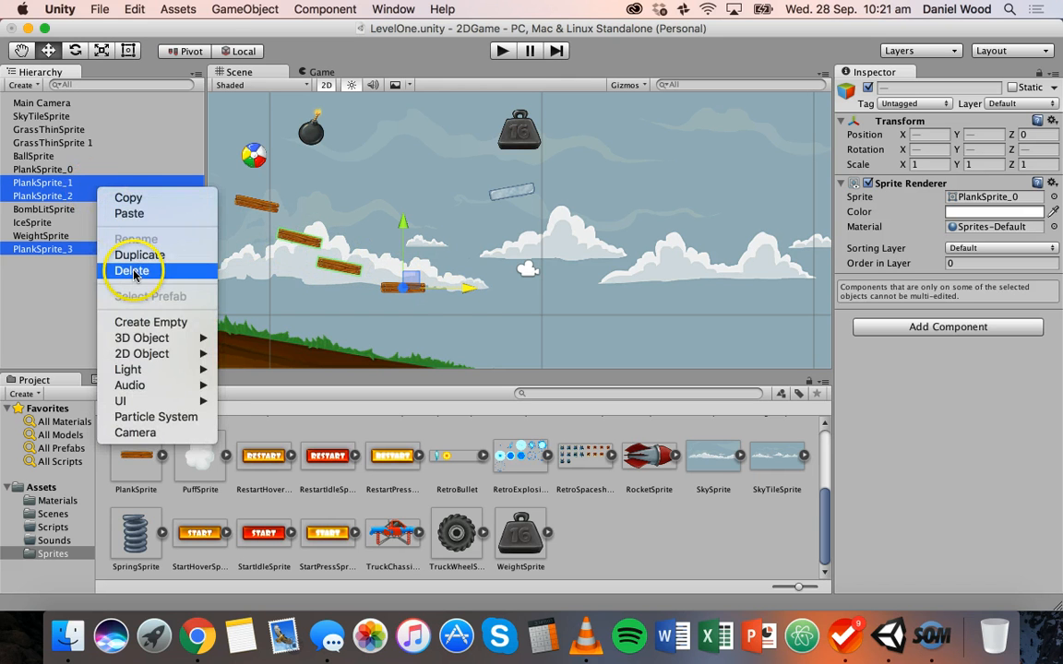
click(132, 271)
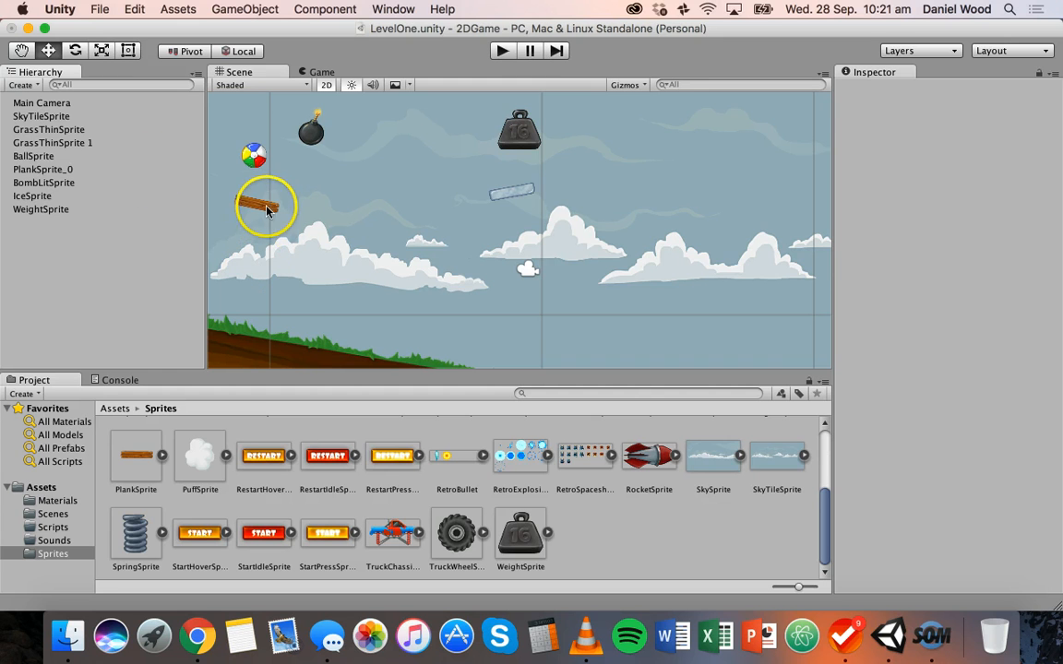
Rename PlankSprite_0 to 'Plank' through the Inspector name field
click(42, 169)
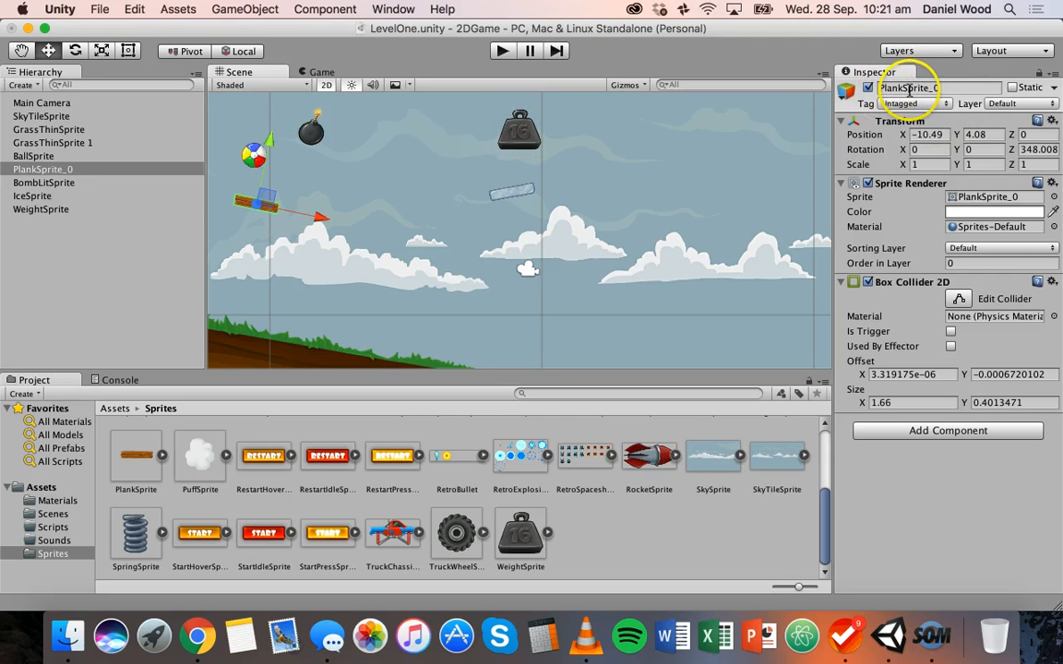
click(937, 88)
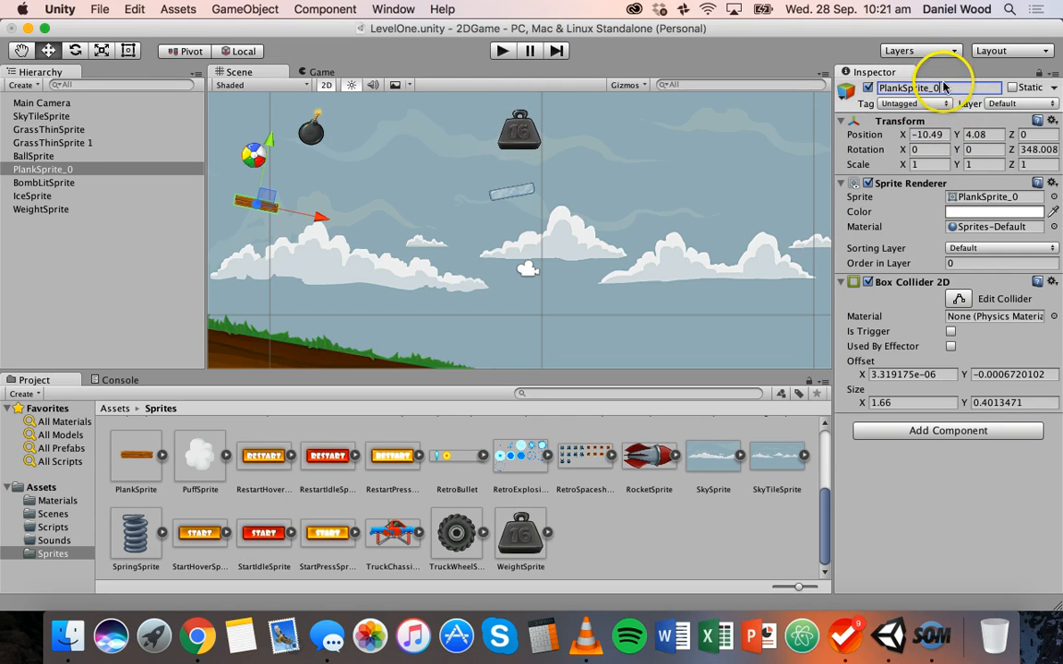
text(Plank)
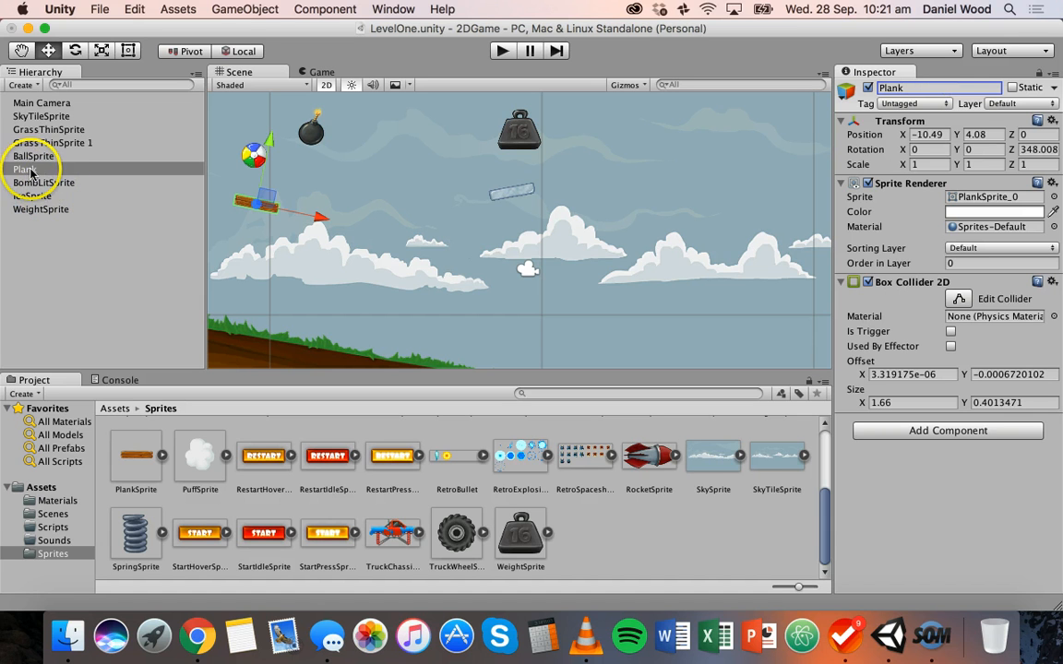
click(25, 169)
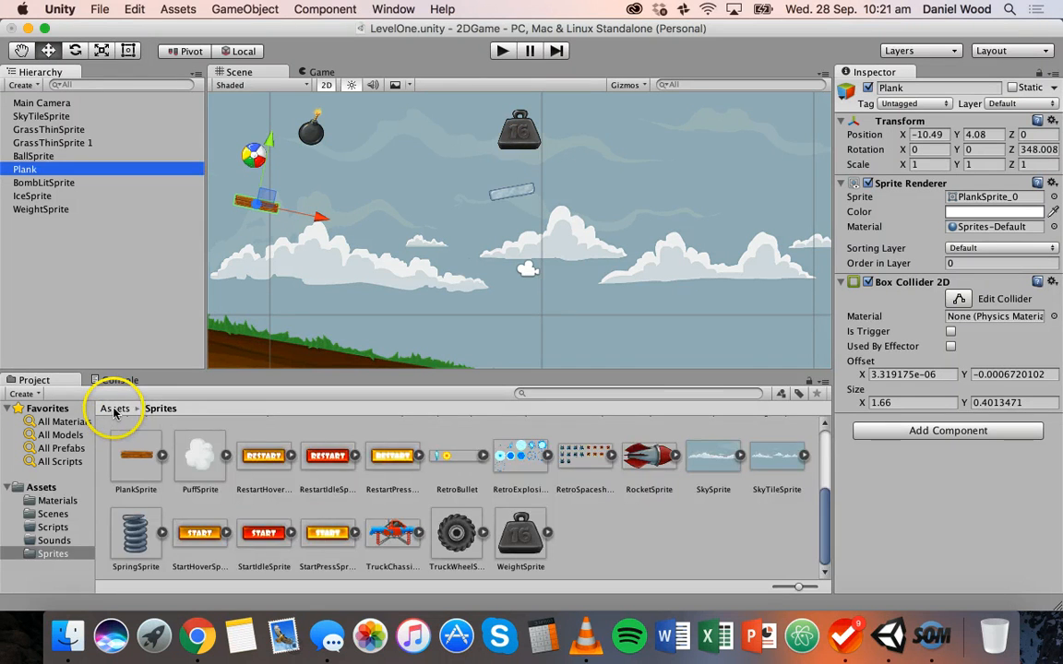
Create an Assets/Prefabs folder and drag Plank from the Hierarchy into it as a prefab
click(114, 408)
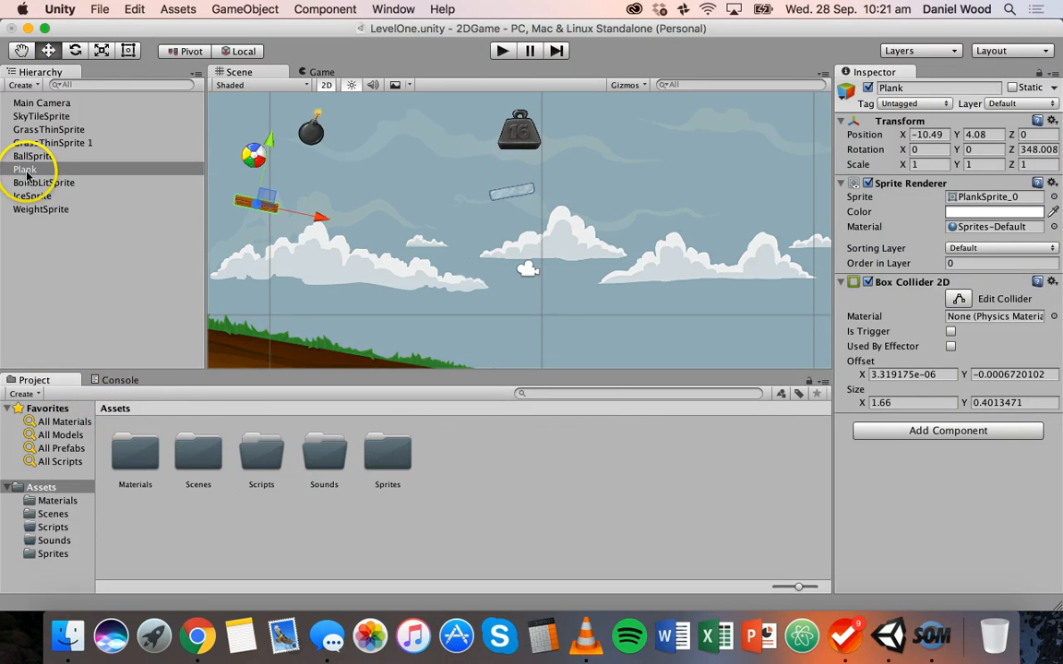
mouse_move(348, 554)
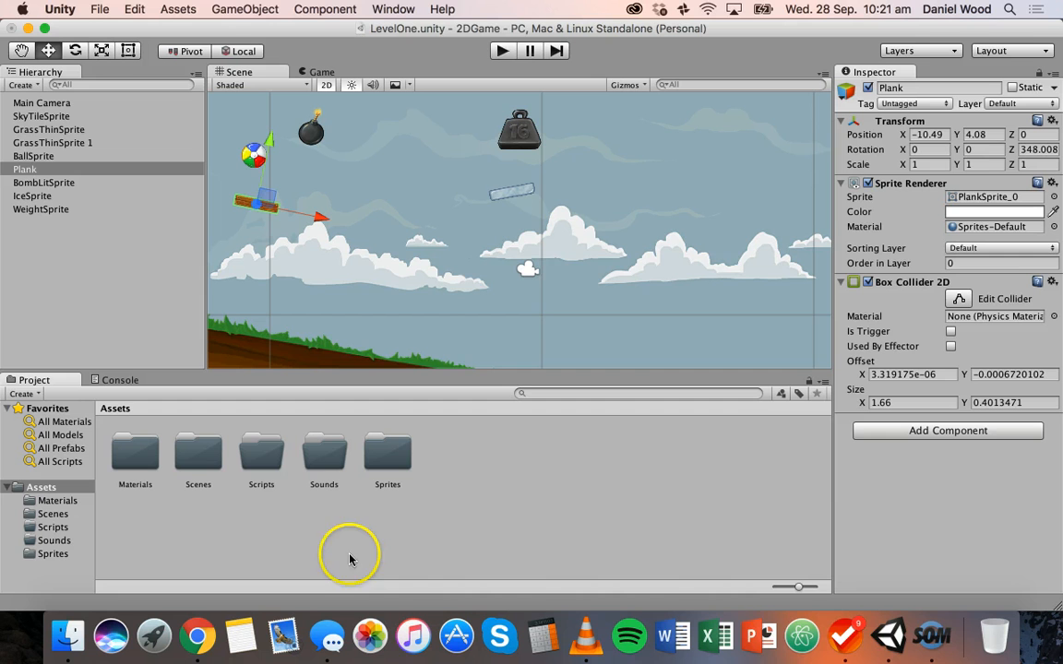
mouse_move(316, 546)
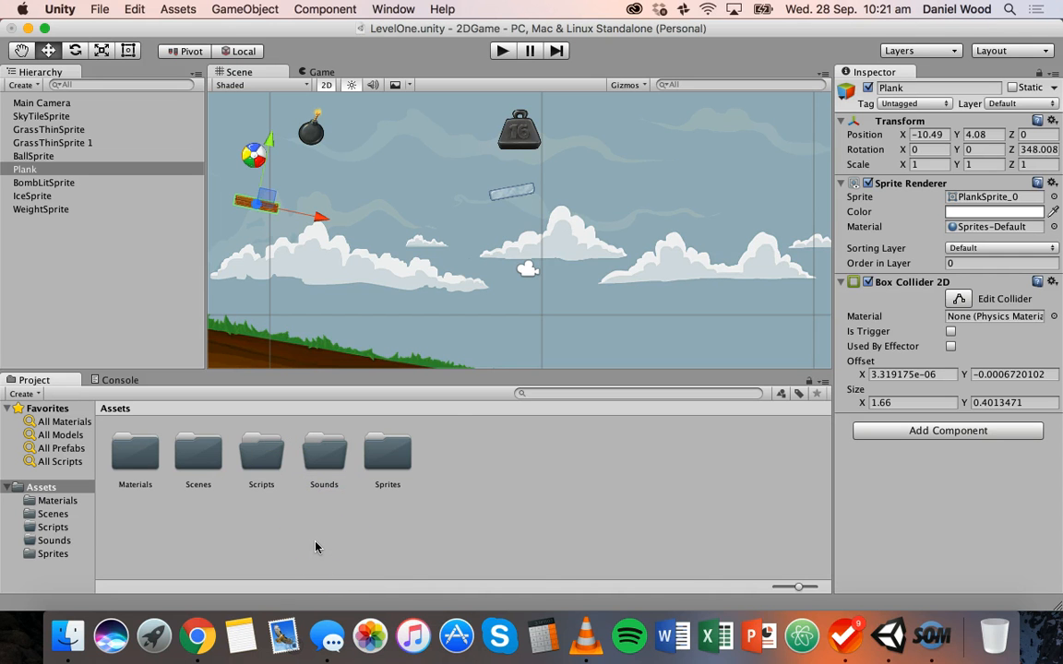
mouse_move(446, 449)
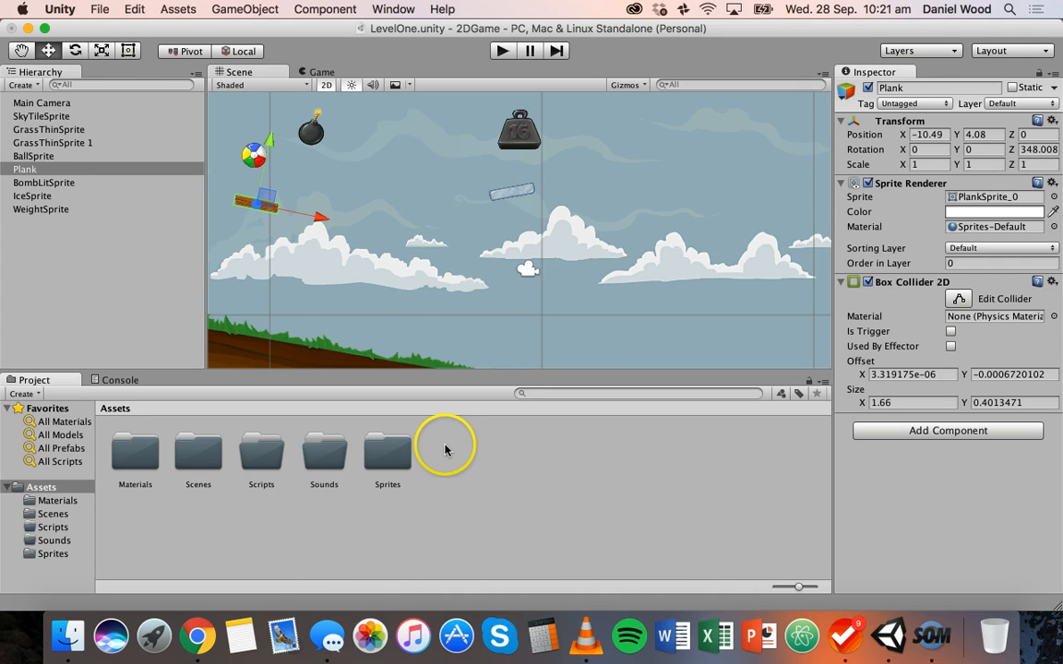
mouse_move(452, 459)
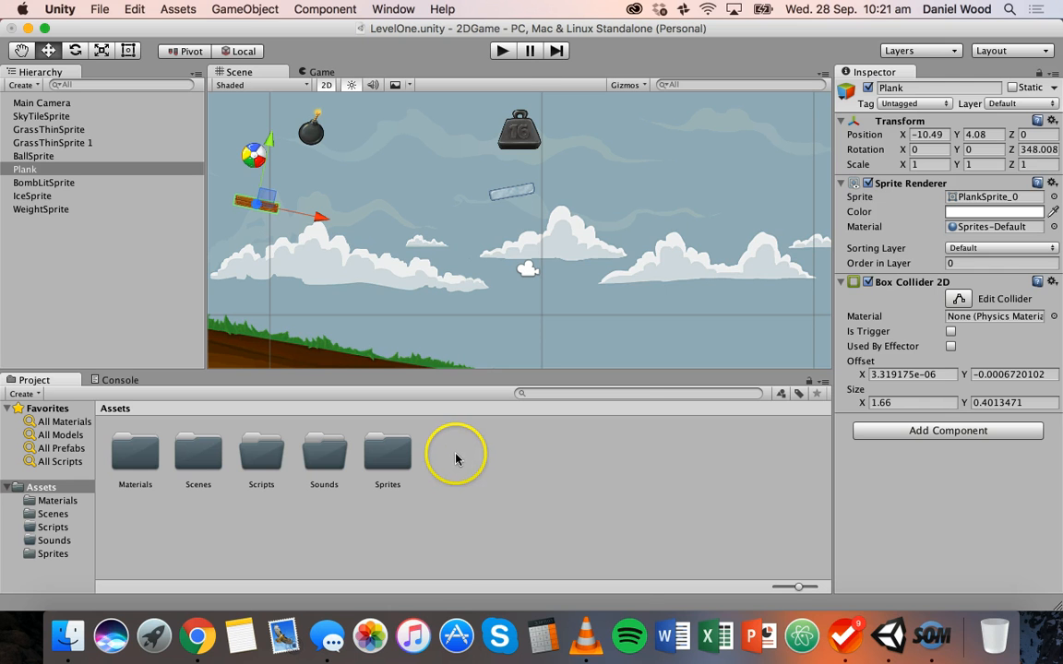
right_click(455, 455)
text(Prefabs)
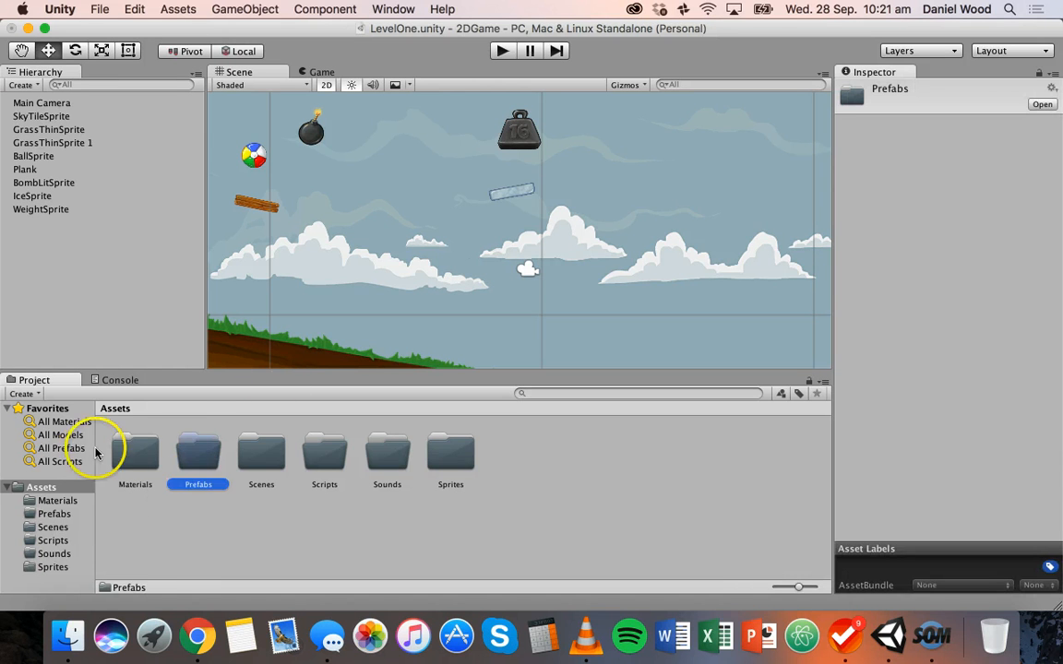
double_click(198, 452)
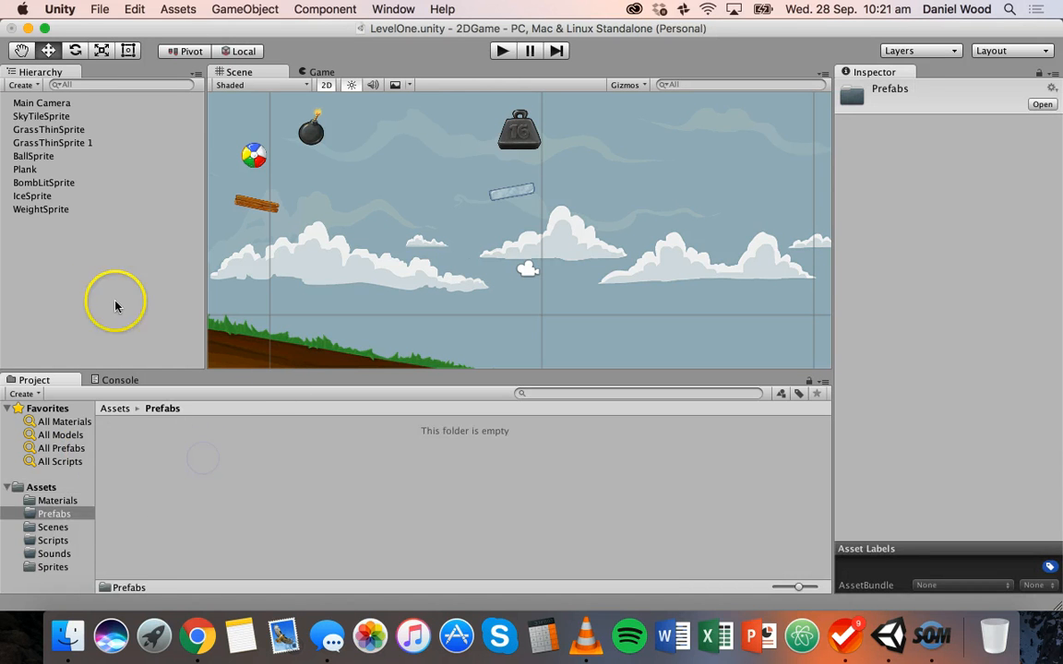
click(25, 169)
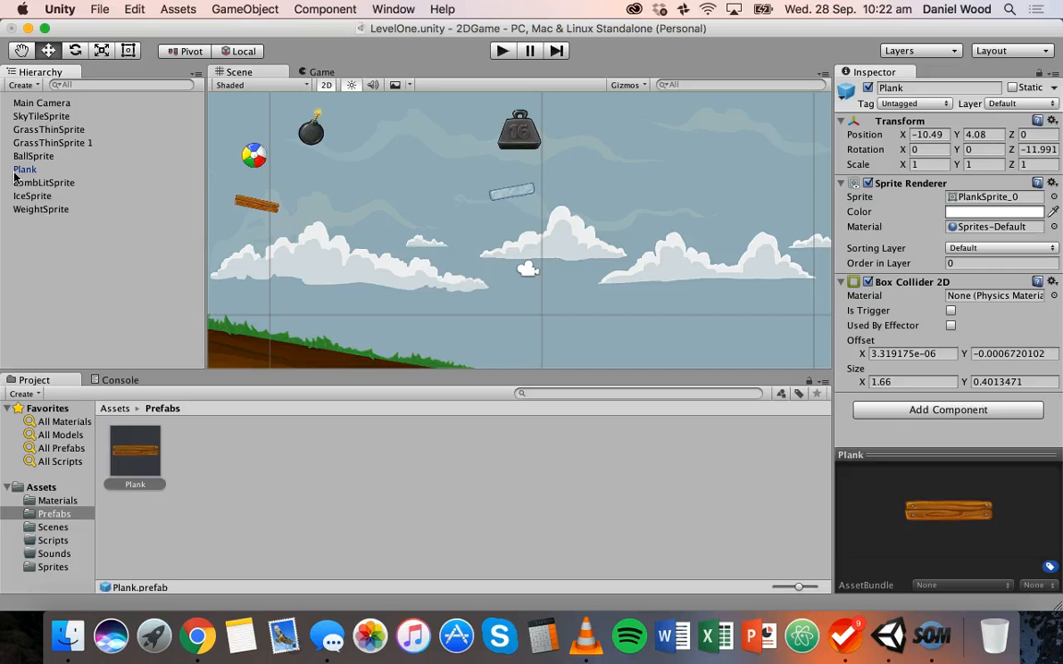
Drag the Plank prefab into the Scene view and select the new Plank 1 instance
click(25, 169)
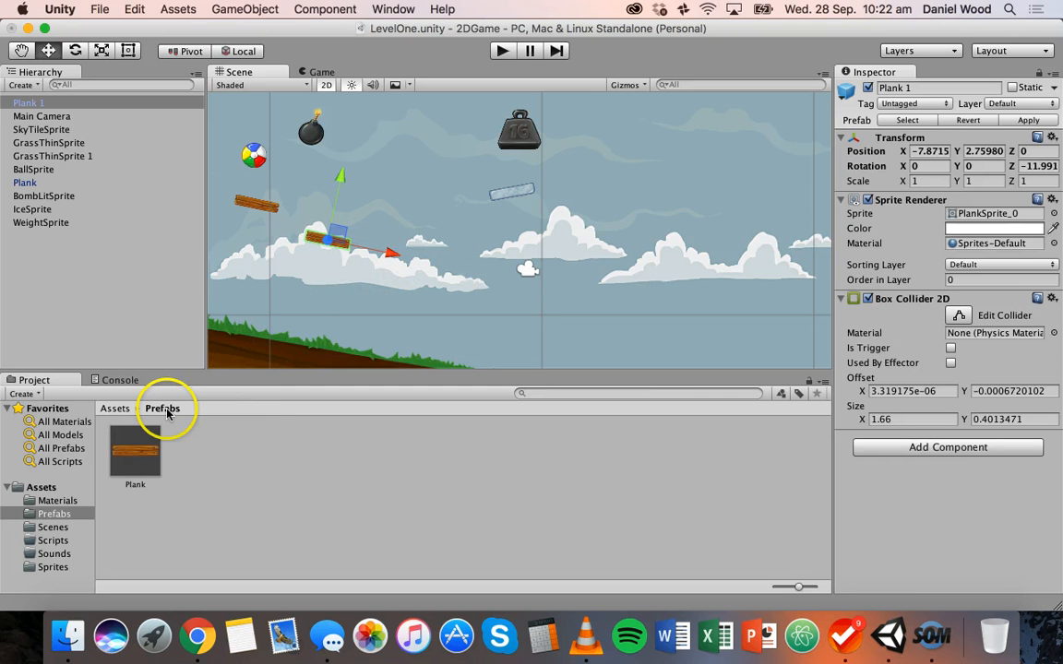
mouse_move(439, 233)
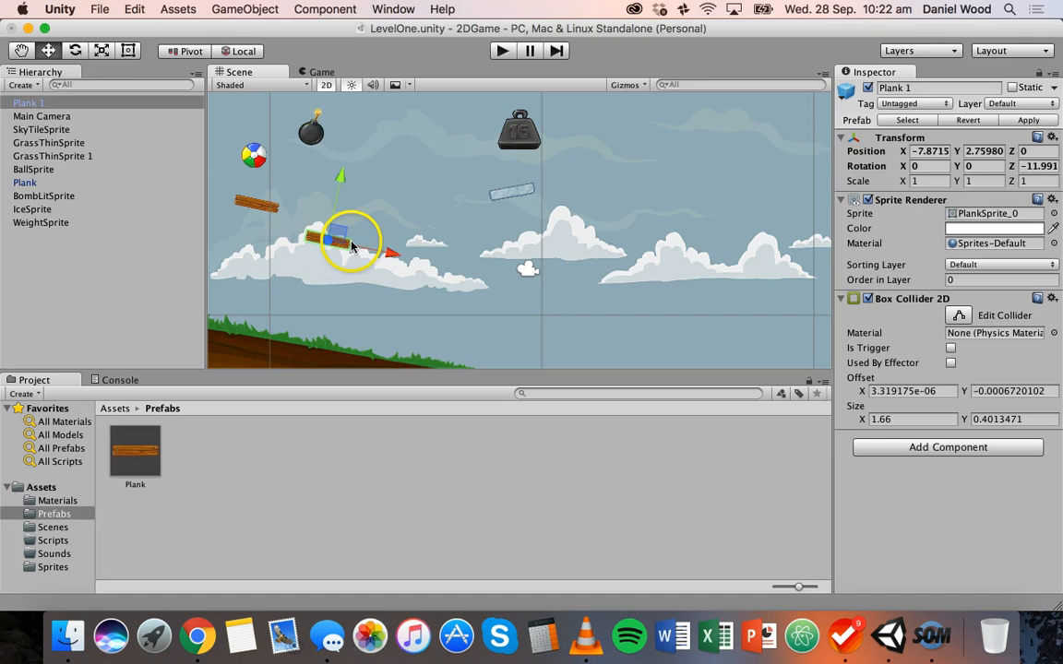
click(27, 182)
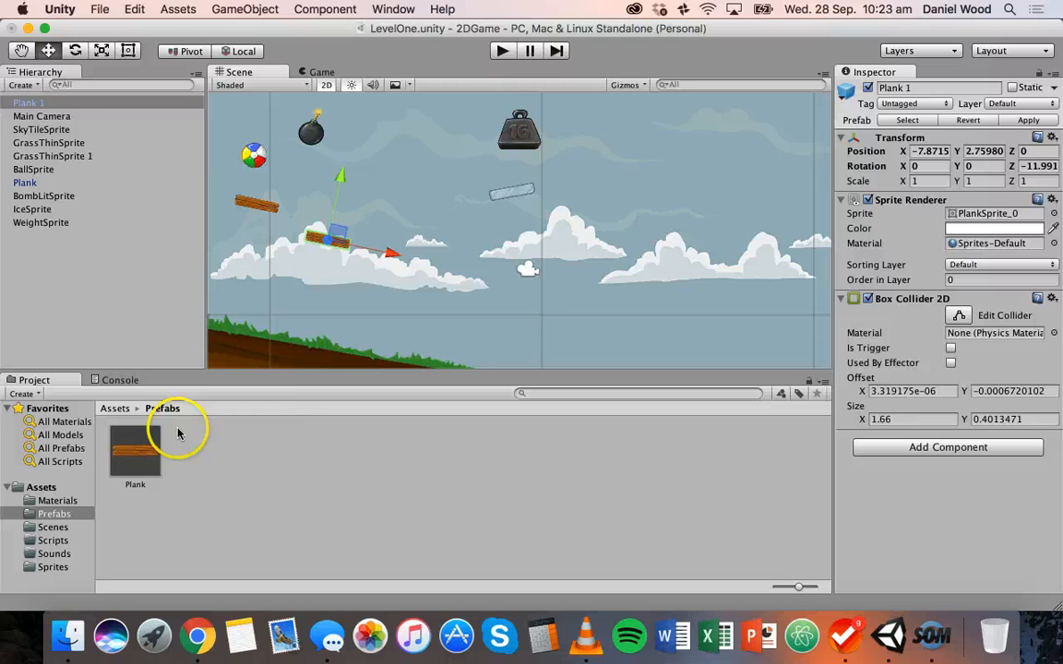
Tilt Plank 1, apply it to the prefab, and place more Plank instances stepping downward
click(76, 50)
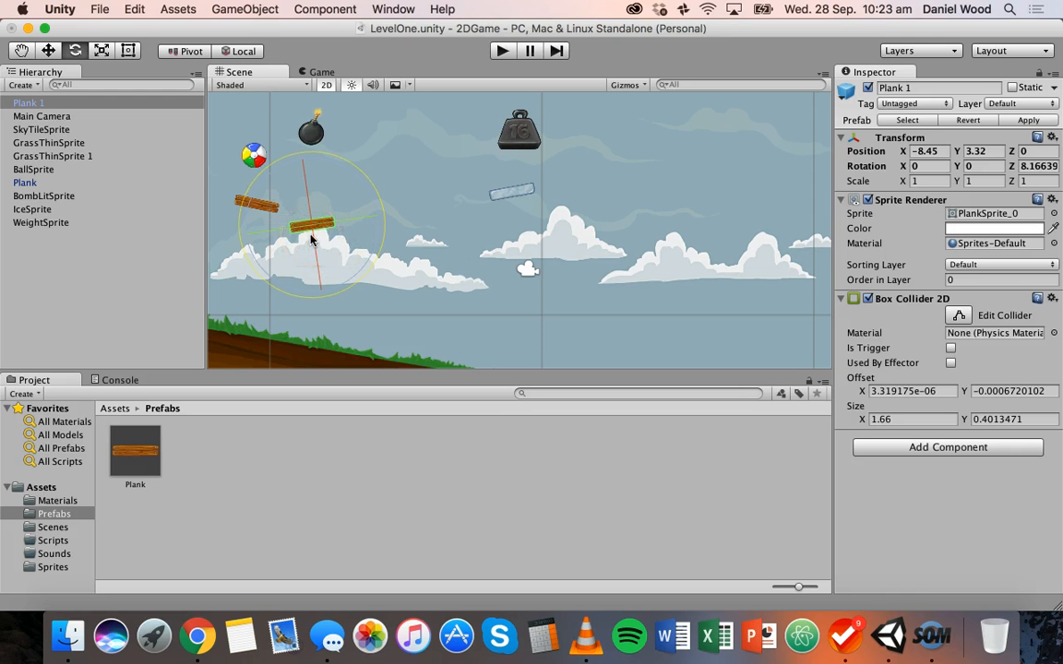
click(135, 453)
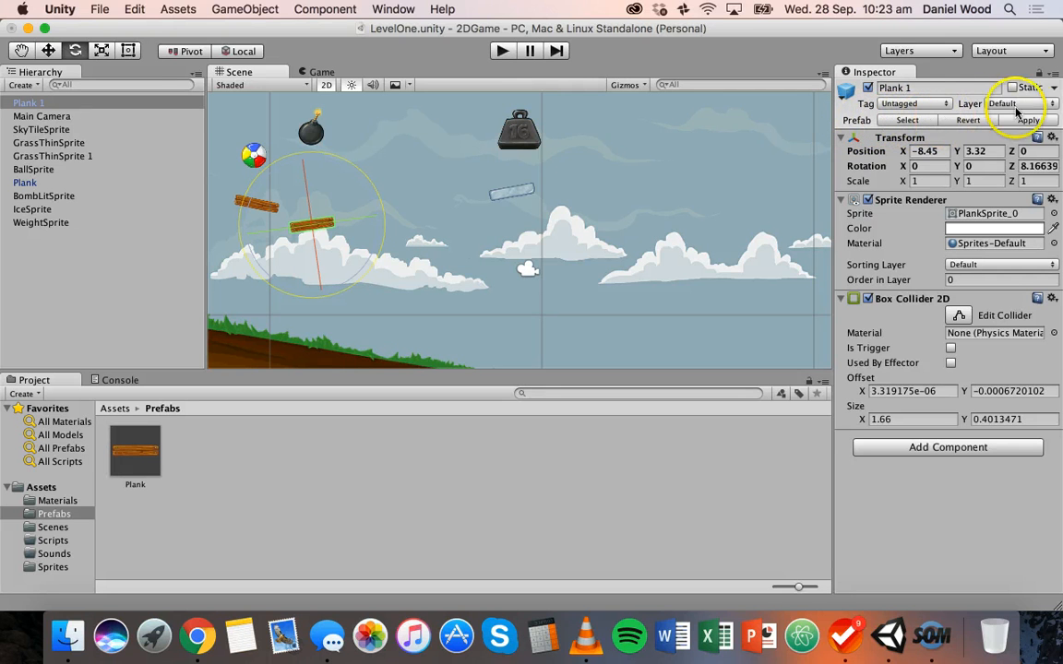
click(1027, 120)
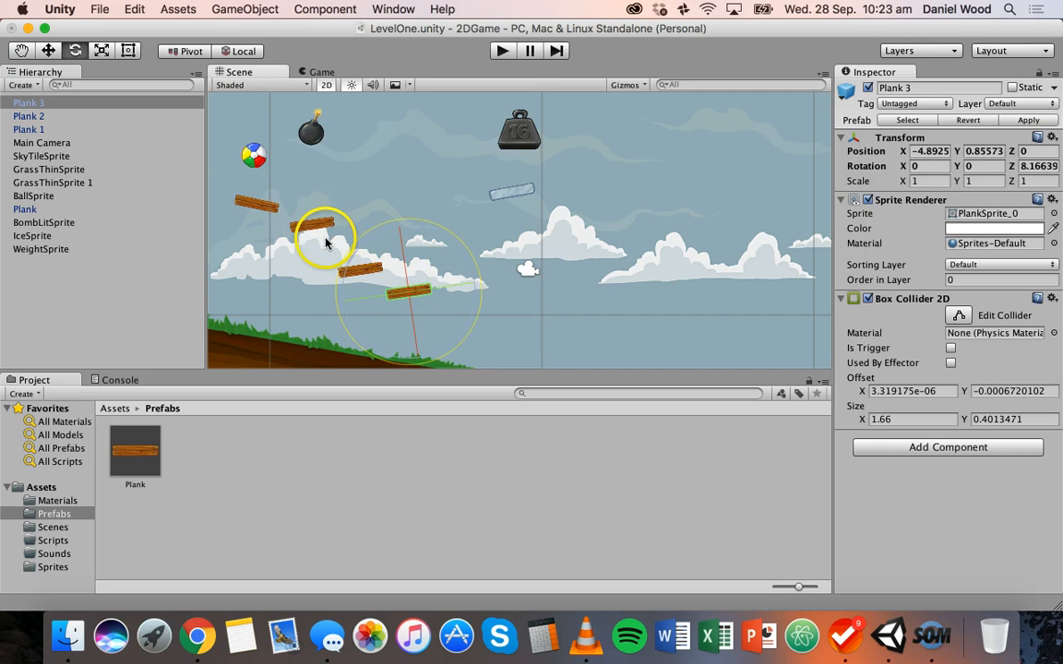
drag(327, 242, 307, 222)
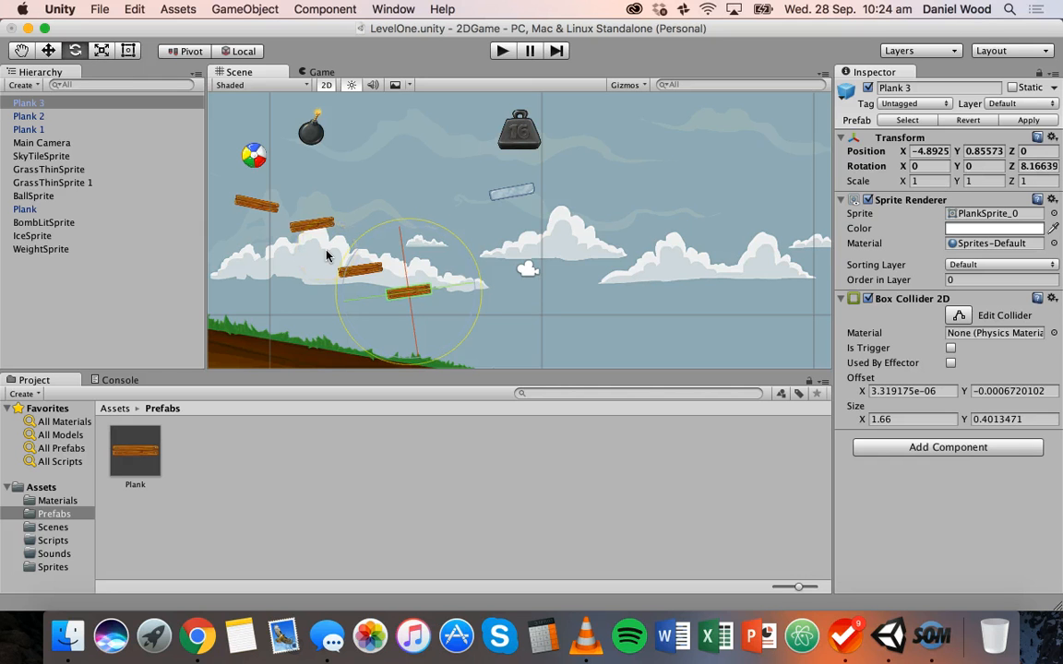
click(135, 452)
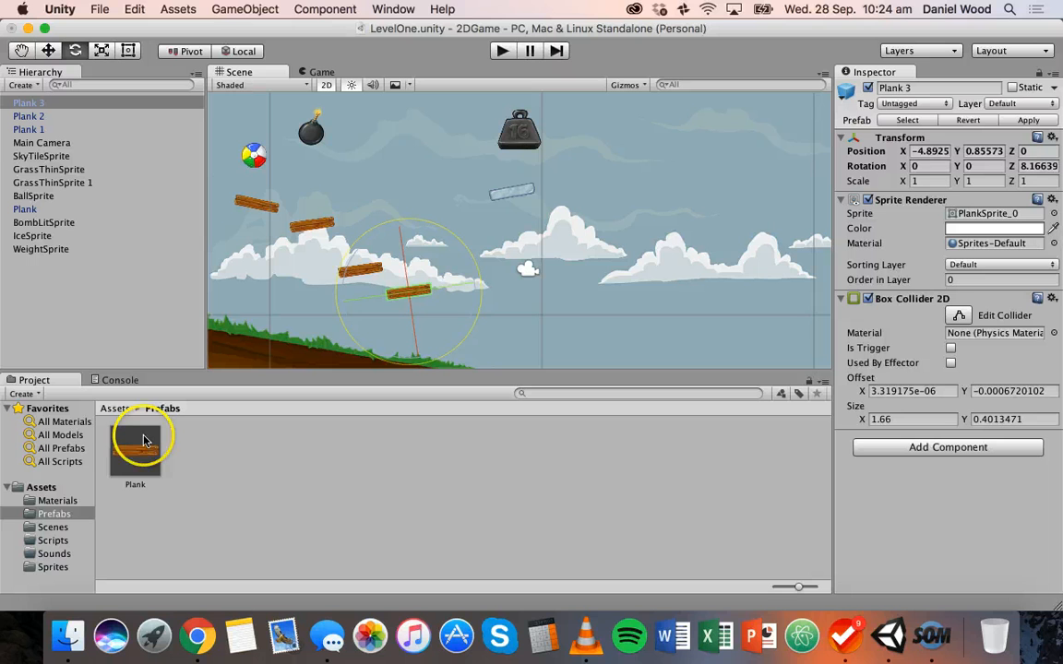